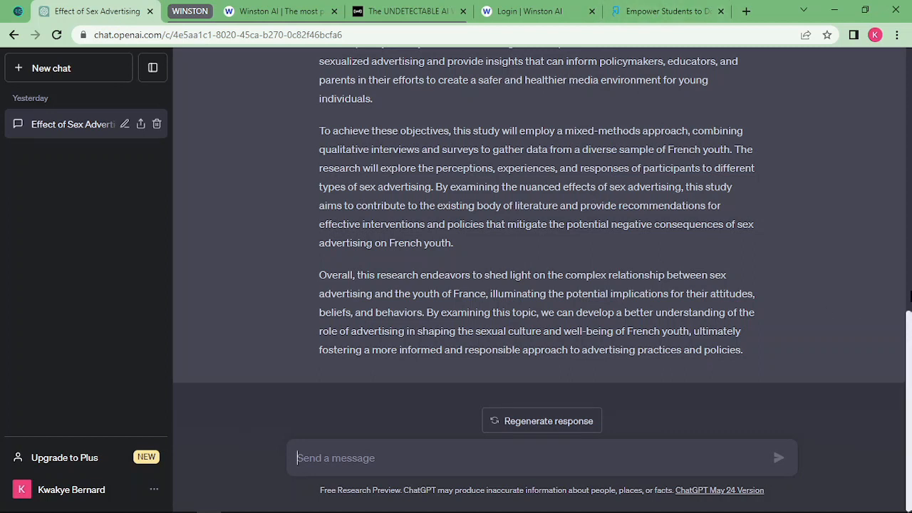
{"action": "mouse_move", "coordinate": [905, 330]}
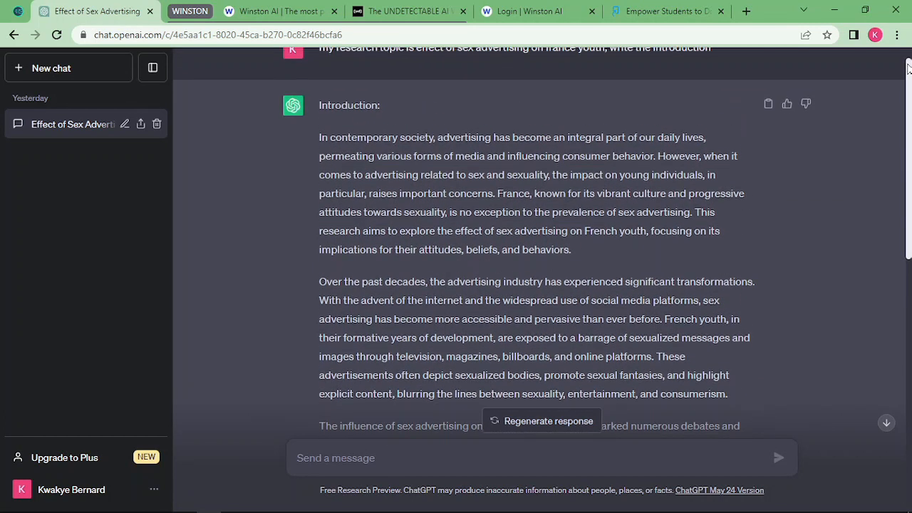
Step: Highlight the first two paragraphs of the ChatGPT-generated introduction for copying
{"action": "left_click_drag", "start_coordinate": [319, 137], "coordinate": [475, 302]}
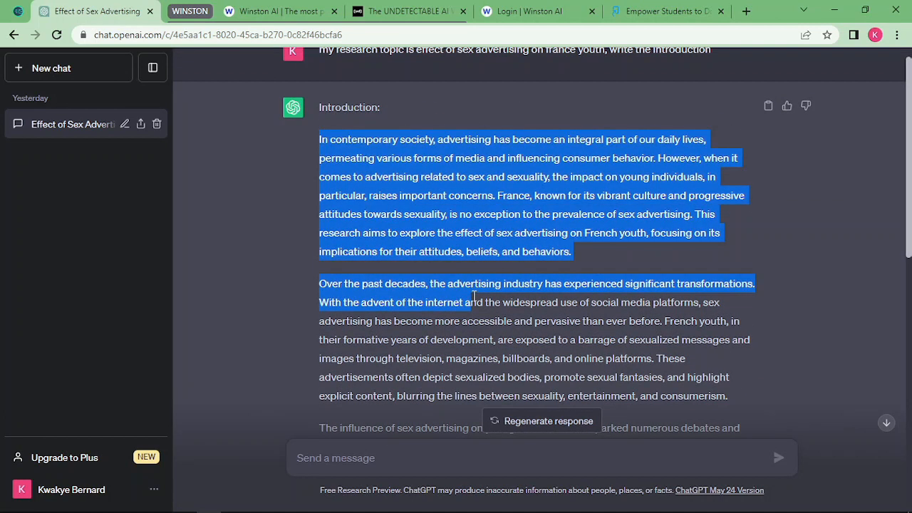
{"action": "left_click_drag", "start_coordinate": [473, 302], "coordinate": [732, 397]}
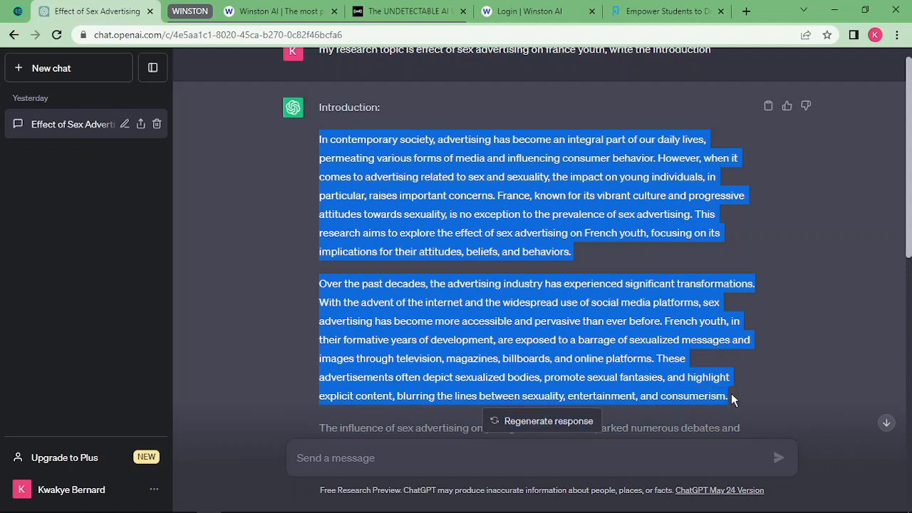
{"action": "mouse_move", "coordinate": [610, 372]}
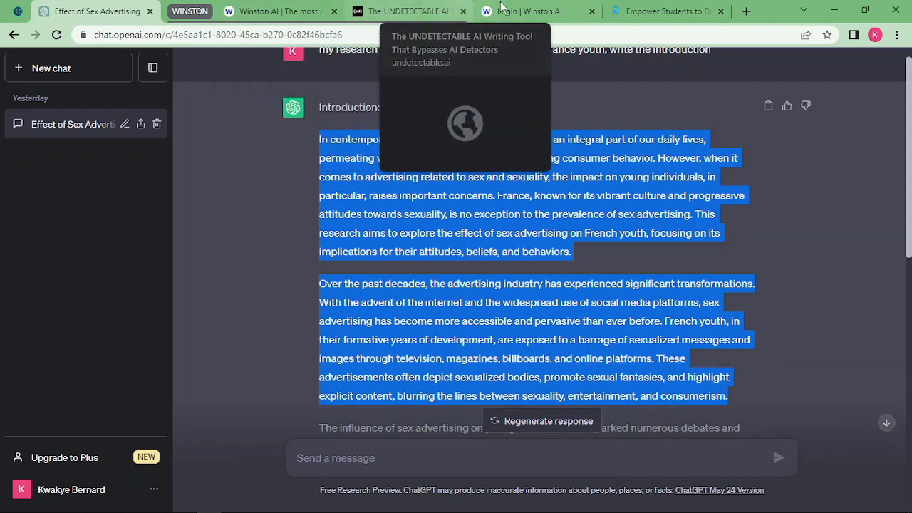
Step: Sign in to Winston AI and reach the dashboard showing 2000 credits left
{"action": "left_click", "coordinate": [527, 11]}
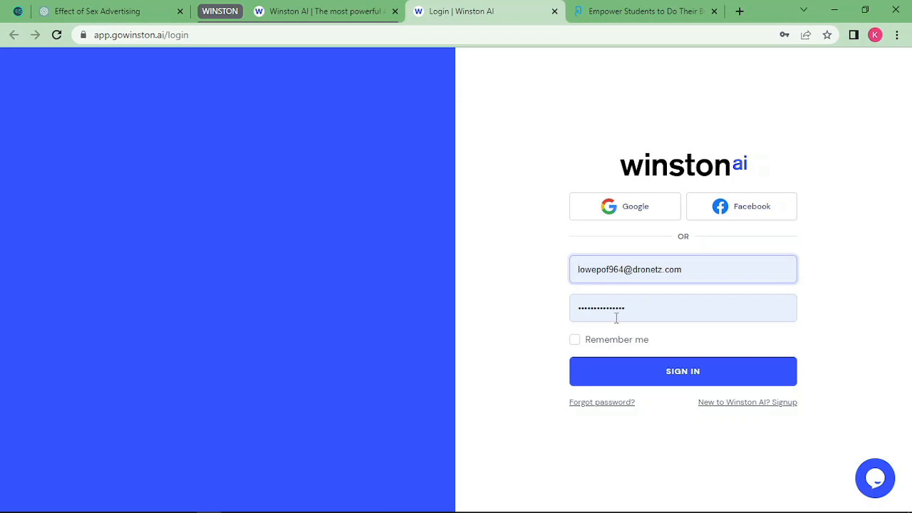
{"action": "left_click", "coordinate": [682, 370]}
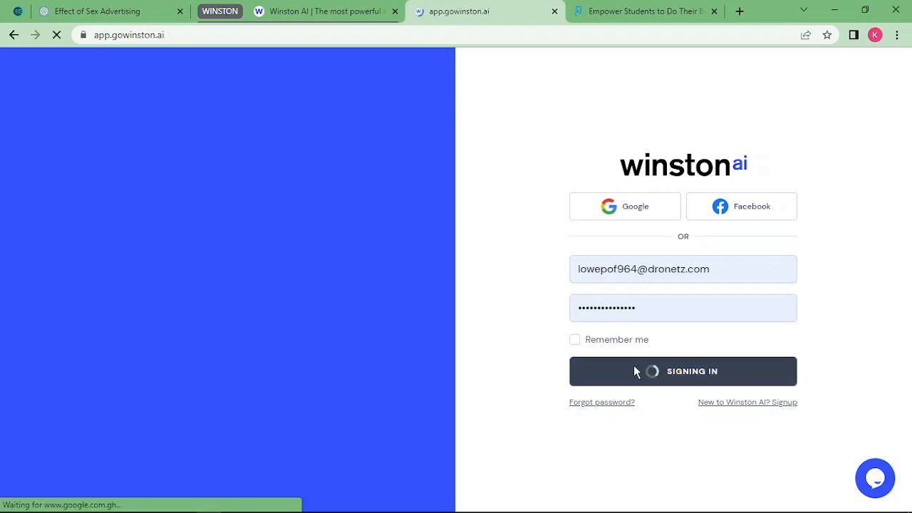
{"action": "left_click", "coordinate": [683, 371]}
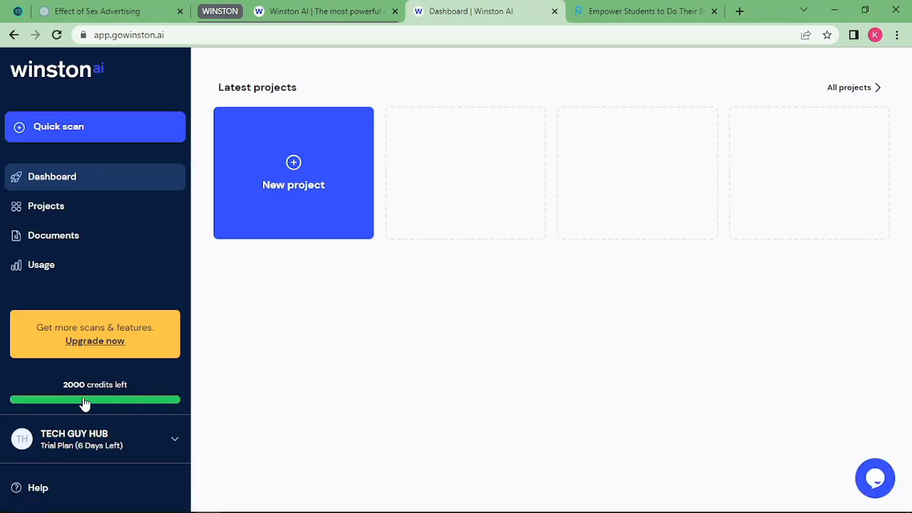
{"action": "mouse_move", "coordinate": [343, 179]}
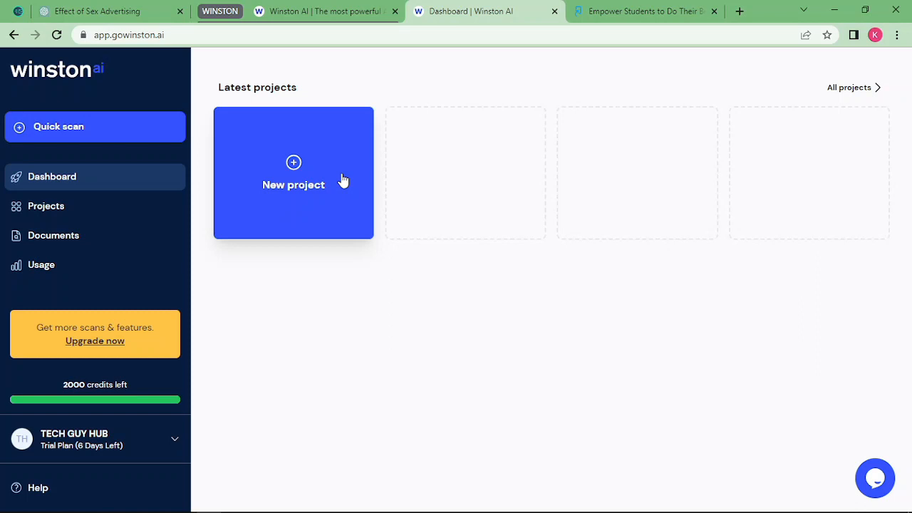
Step: Start a new text scan and paste the 168-word introduction with AI detection enabled
{"action": "left_click", "coordinate": [294, 164]}
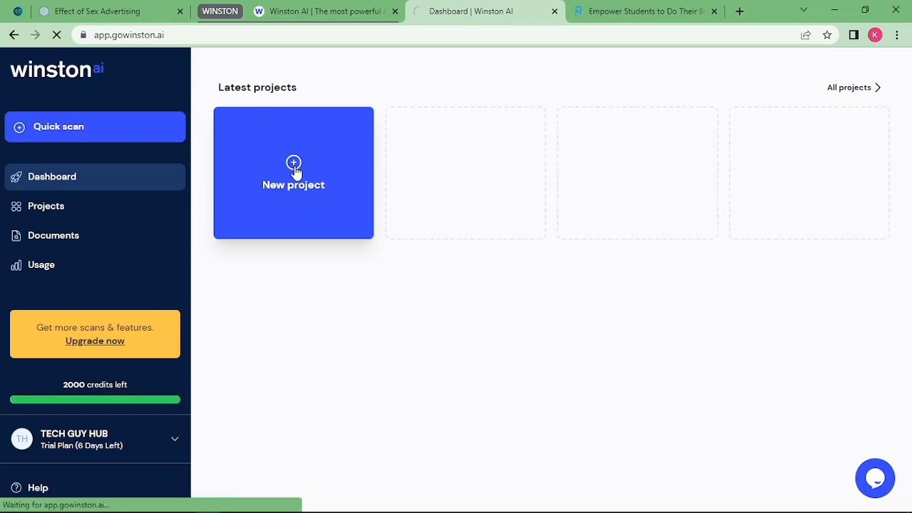
{"action": "left_click", "coordinate": [293, 172]}
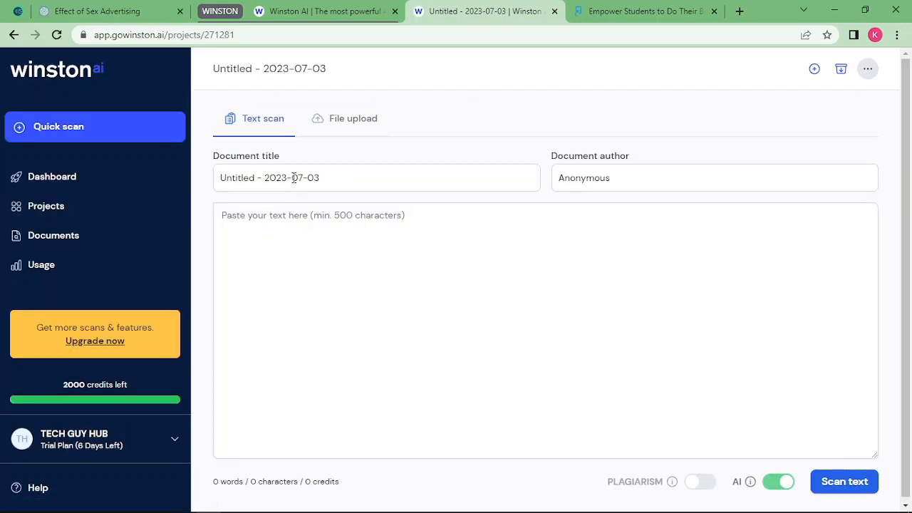
{"action": "mouse_move", "coordinate": [310, 145]}
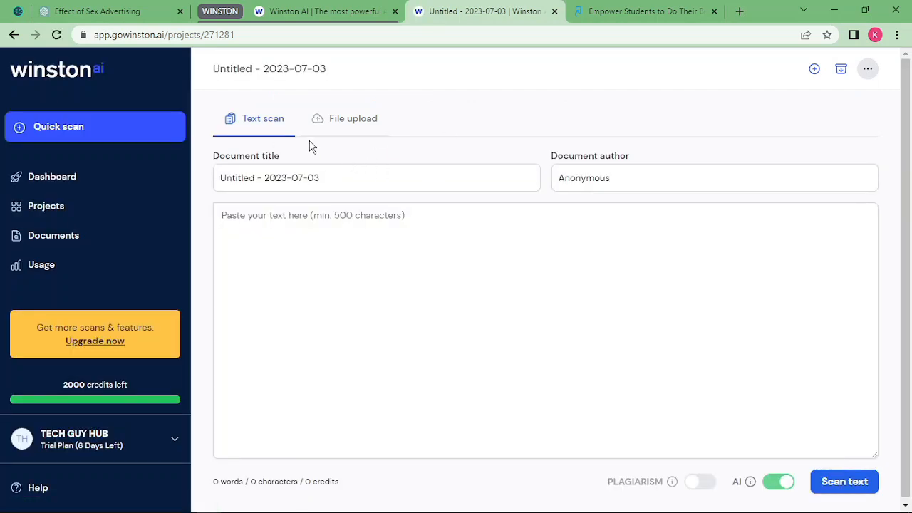
{"action": "mouse_move", "coordinate": [336, 143]}
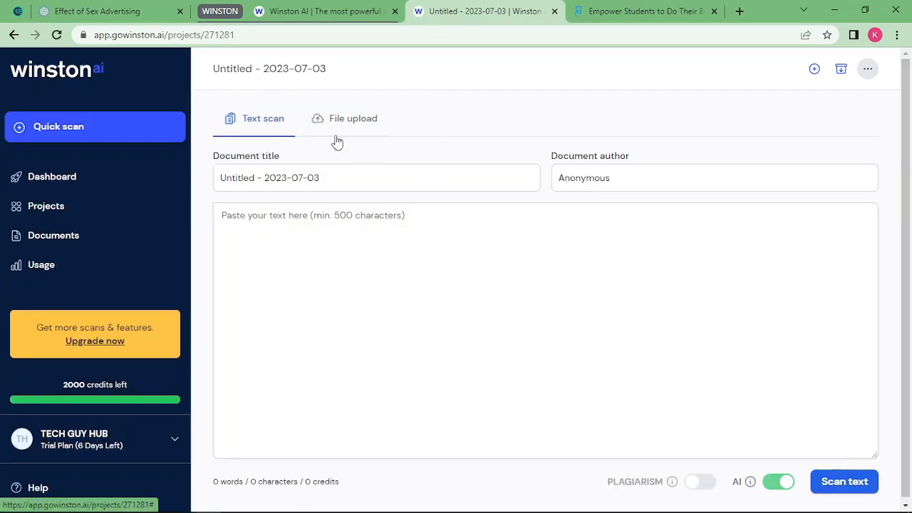
{"action": "mouse_move", "coordinate": [364, 125]}
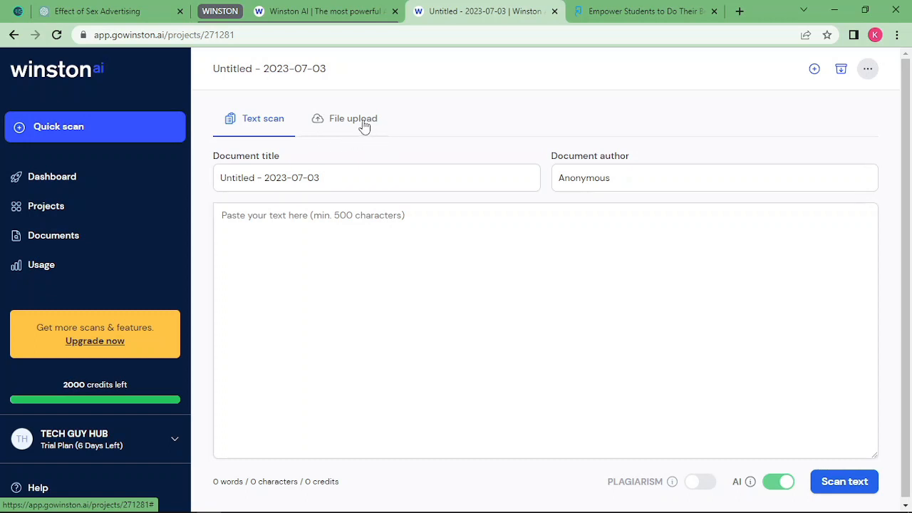
{"action": "mouse_move", "coordinate": [279, 131]}
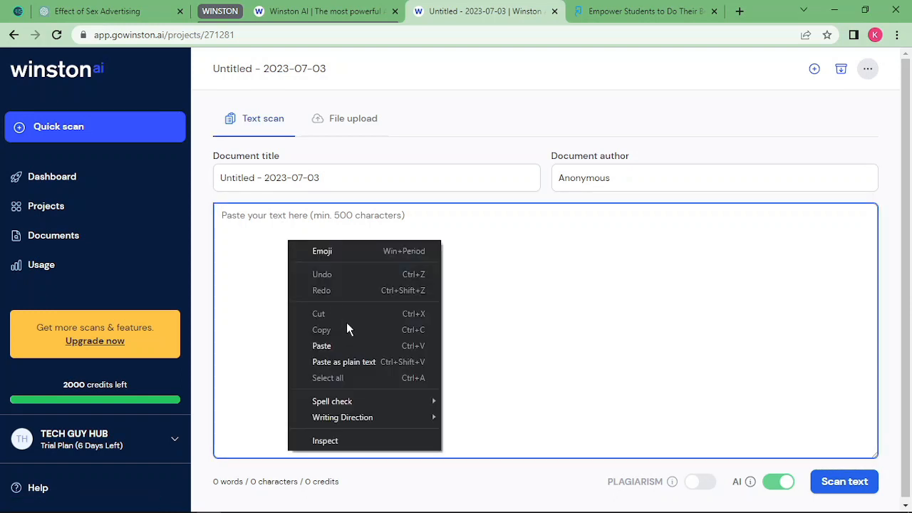
{"action": "left_click", "coordinate": [322, 346]}
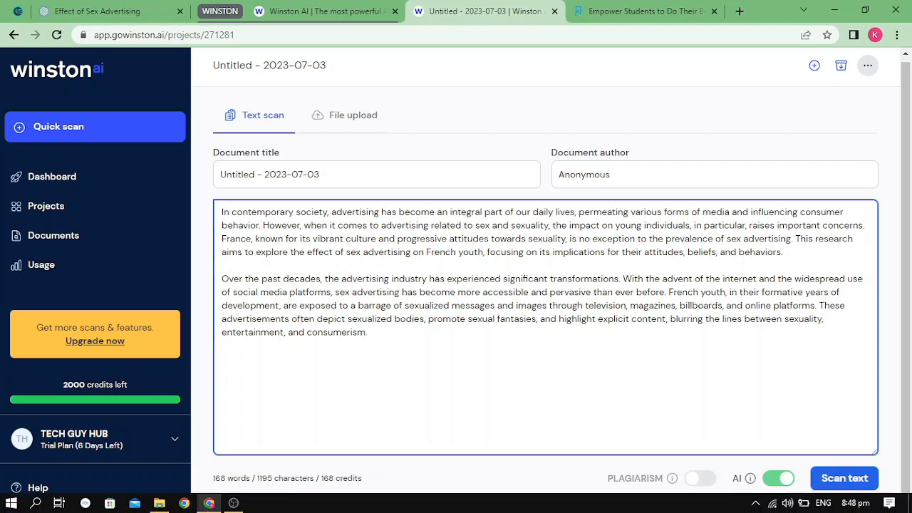
{"action": "mouse_move", "coordinate": [695, 366]}
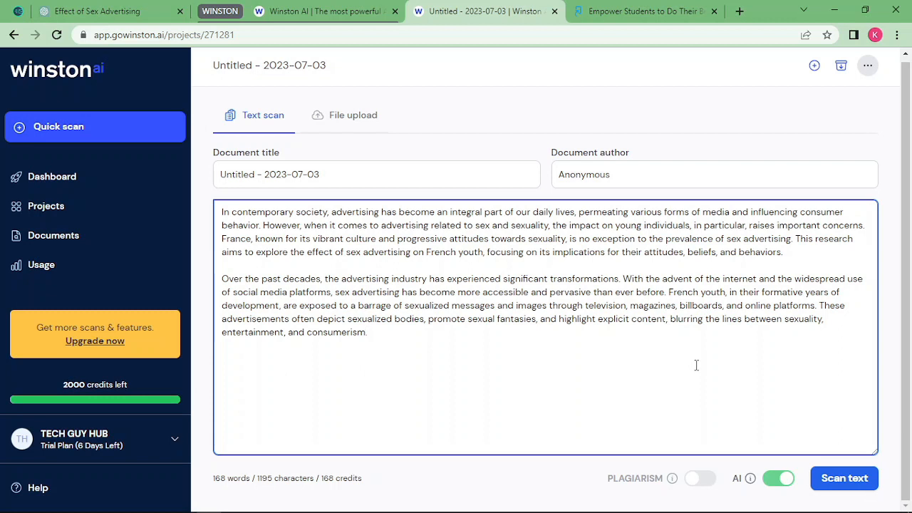
{"action": "left_click", "coordinate": [363, 333]}
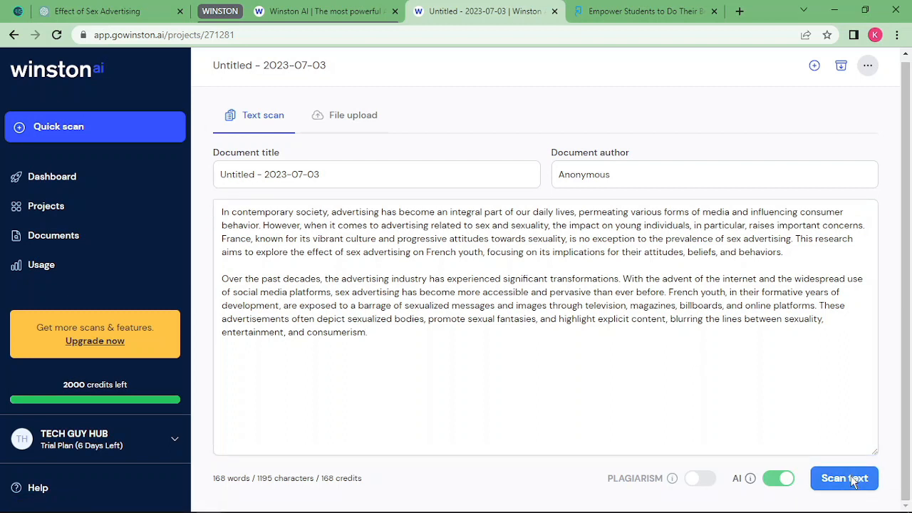
Step: Scan the introduction and view the result: 0% human, readability score 13
{"action": "left_click", "coordinate": [845, 478]}
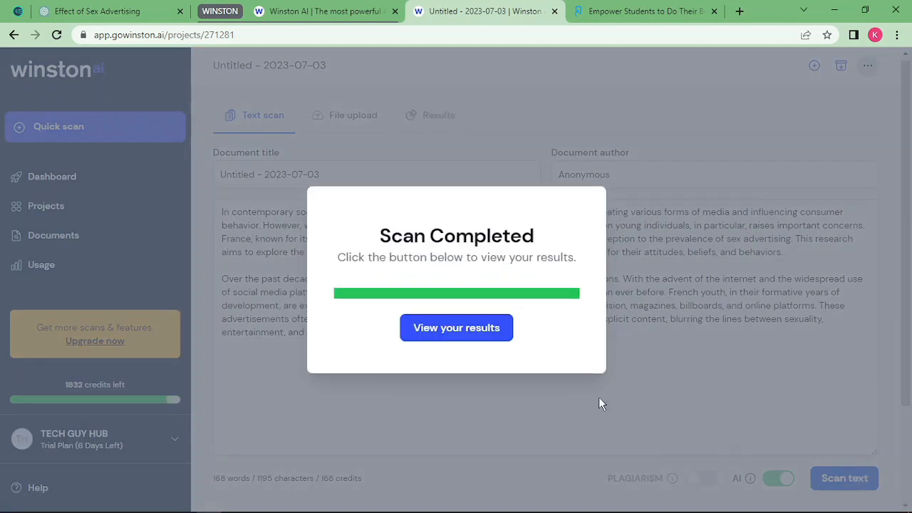
{"action": "left_click", "coordinate": [456, 328]}
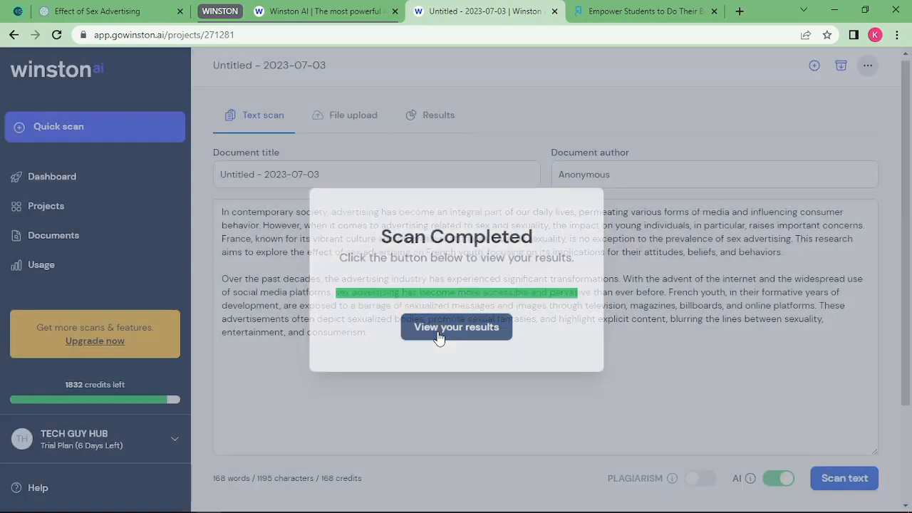
{"action": "left_click", "coordinate": [455, 328]}
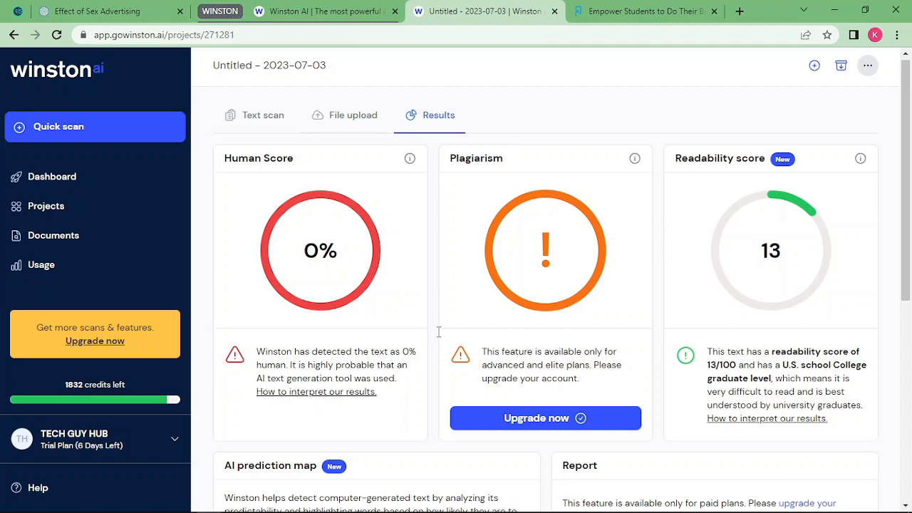
{"action": "mouse_move", "coordinate": [807, 68]}
{"action": "type", "text": "UNDETE"}
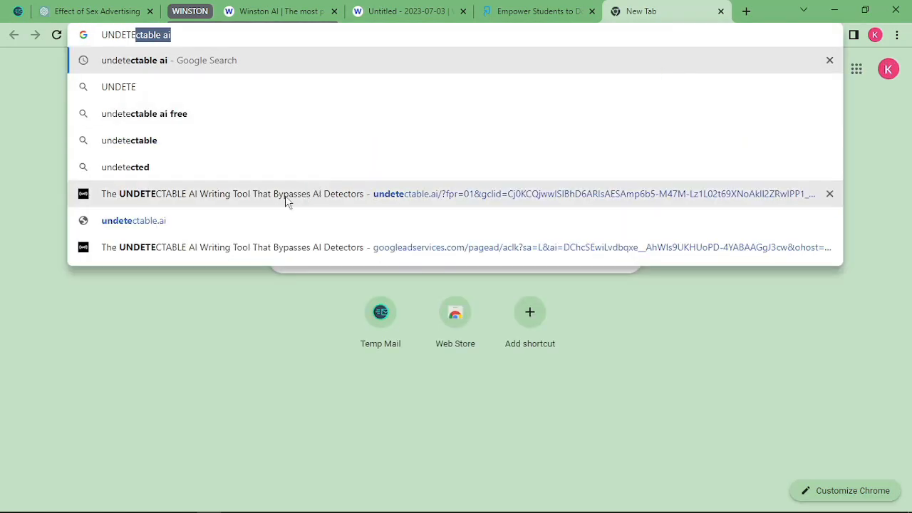
Step: Go to undetectable.ai from the address-bar suggestion and bring its empty humanizer box into view
{"action": "left_click", "coordinate": [134, 220]}
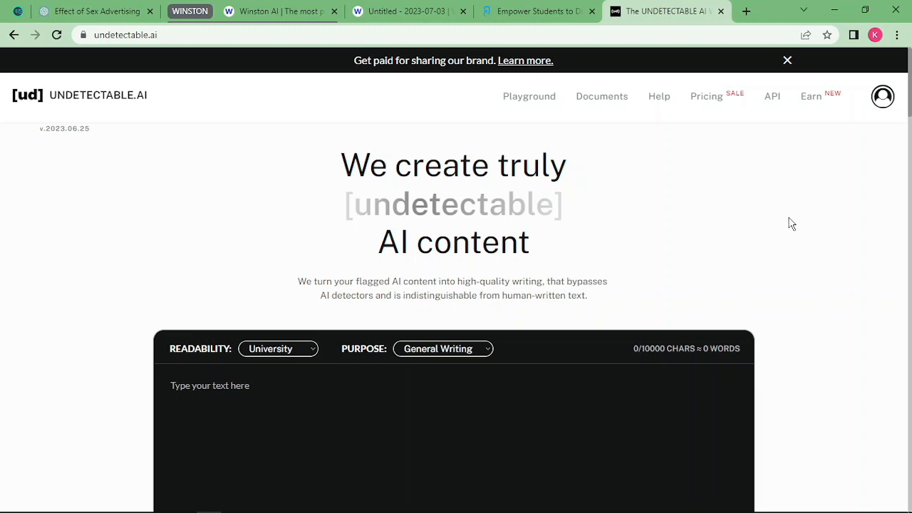
{"action": "scroll", "scroll_direction": "down", "scroll_amount": 3}
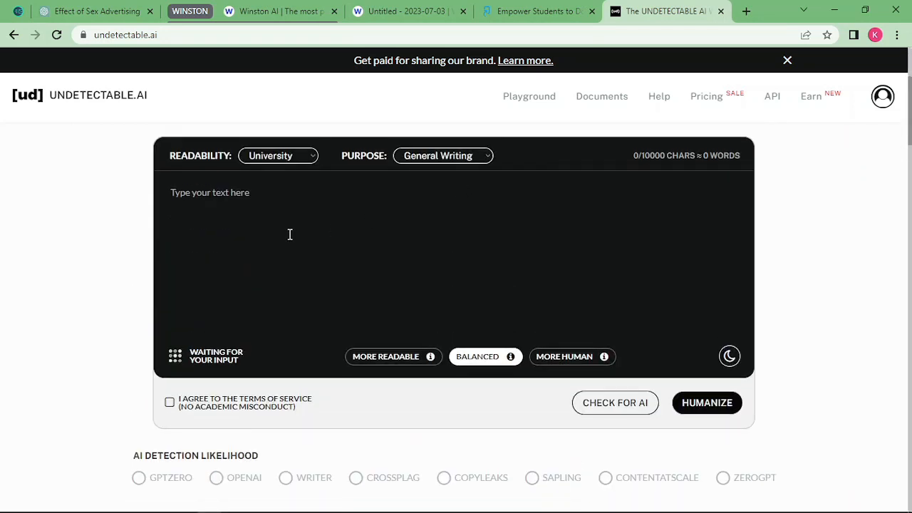
Step: Paste the introduction as plain text, accept the terms of service and run Check for AI
{"action": "right_click", "coordinate": [289, 233]}
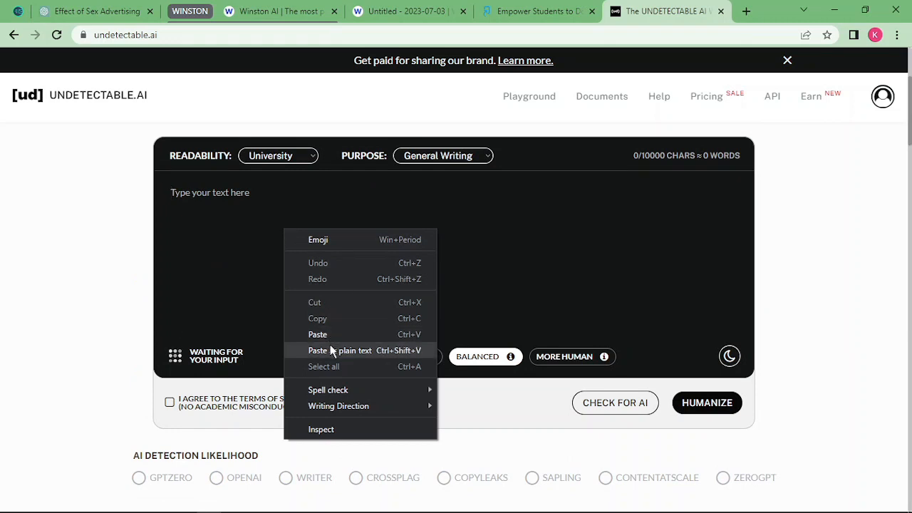
{"action": "left_click", "coordinate": [317, 334]}
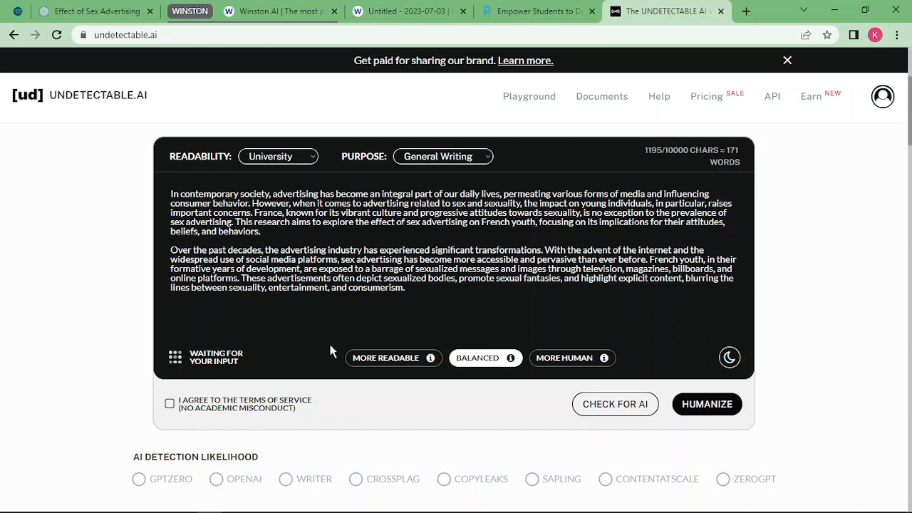
{"action": "mouse_move", "coordinate": [507, 407]}
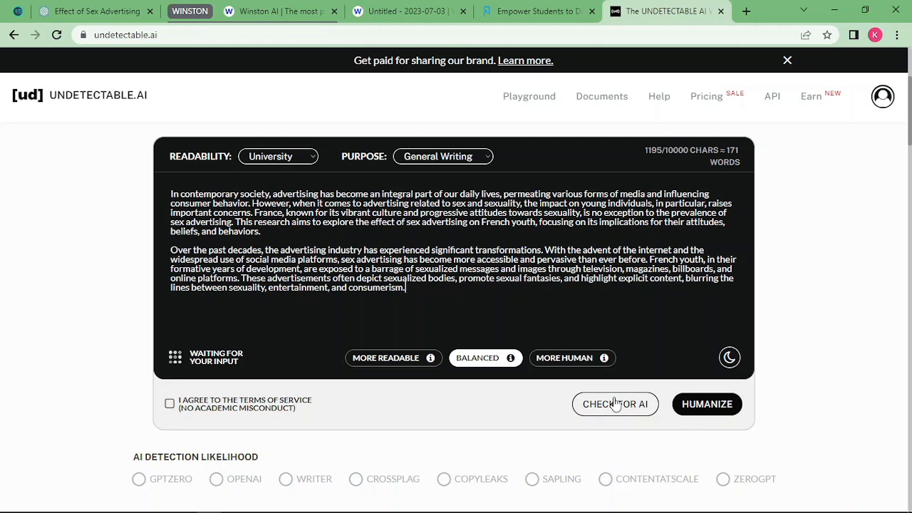
{"action": "left_click", "coordinate": [616, 404]}
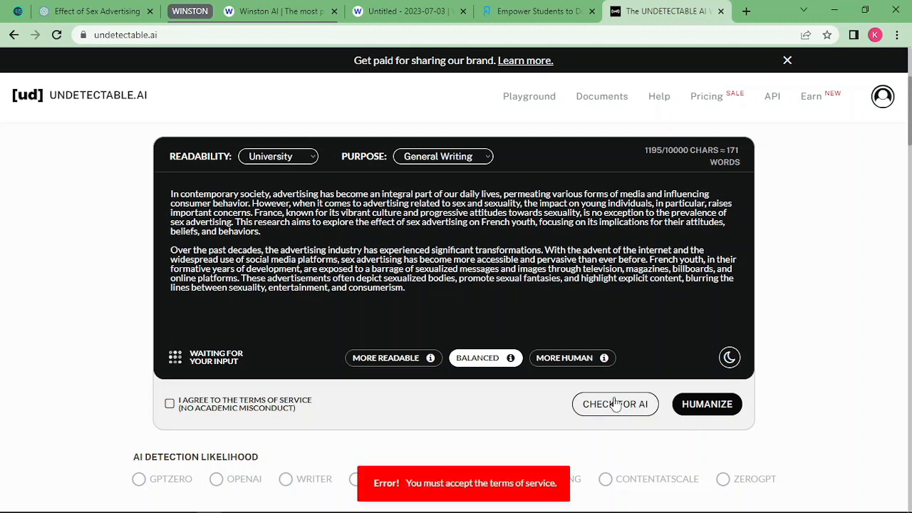
{"action": "left_click", "coordinate": [169, 403]}
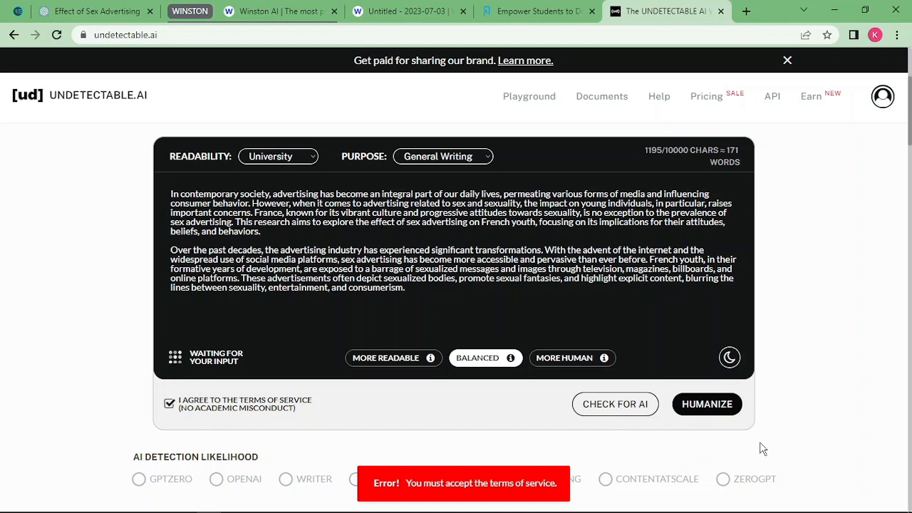
{"action": "left_click", "coordinate": [615, 403]}
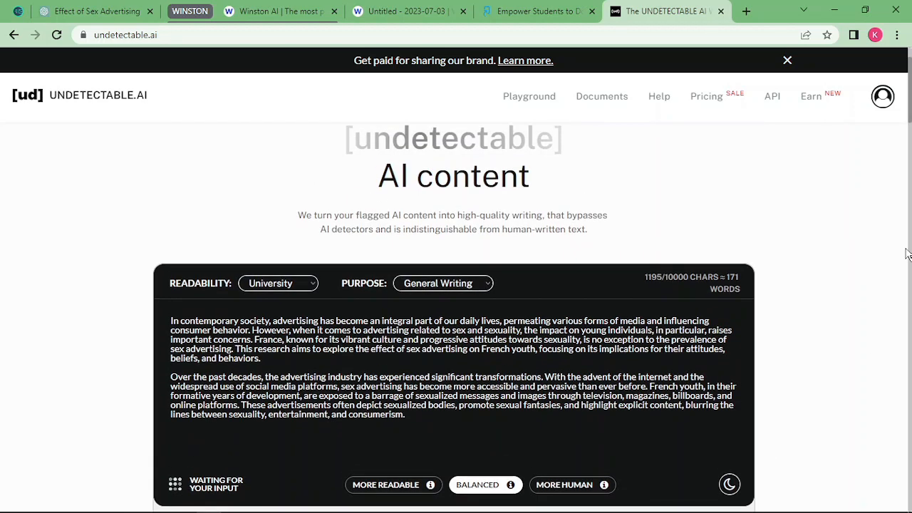
Step: Humanize the AI-flagged introduction, submitting it to Undetectable.AI's queue
{"action": "scroll", "scroll_direction": "down", "scroll_amount": 3}
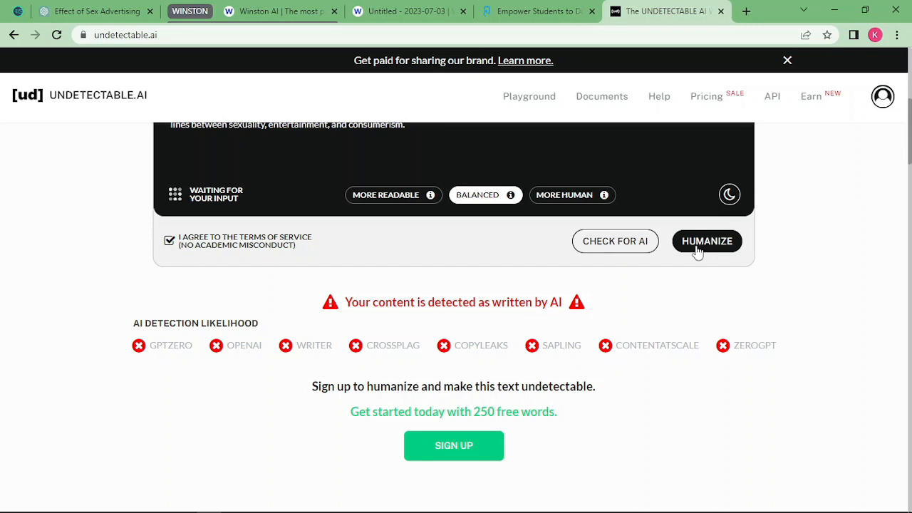
{"action": "left_click", "coordinate": [707, 241]}
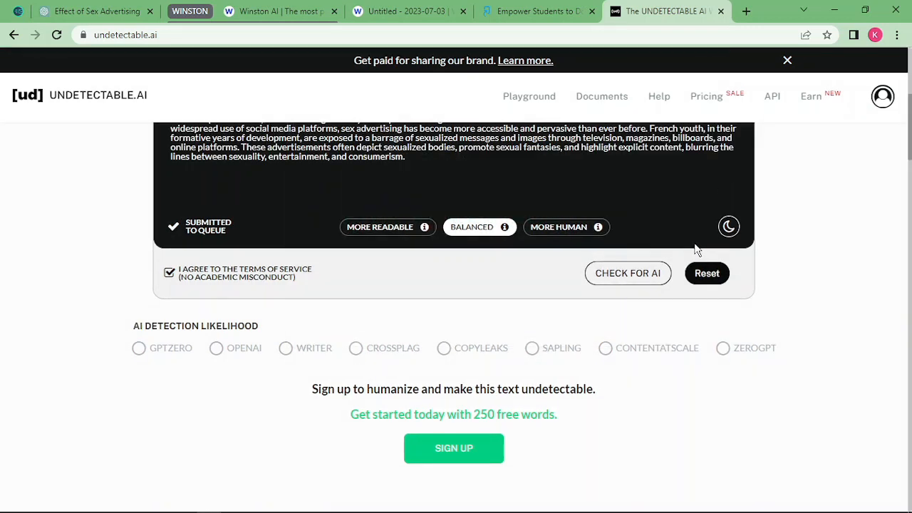
{"action": "scroll", "scroll_direction": "down", "scroll_amount": 3}
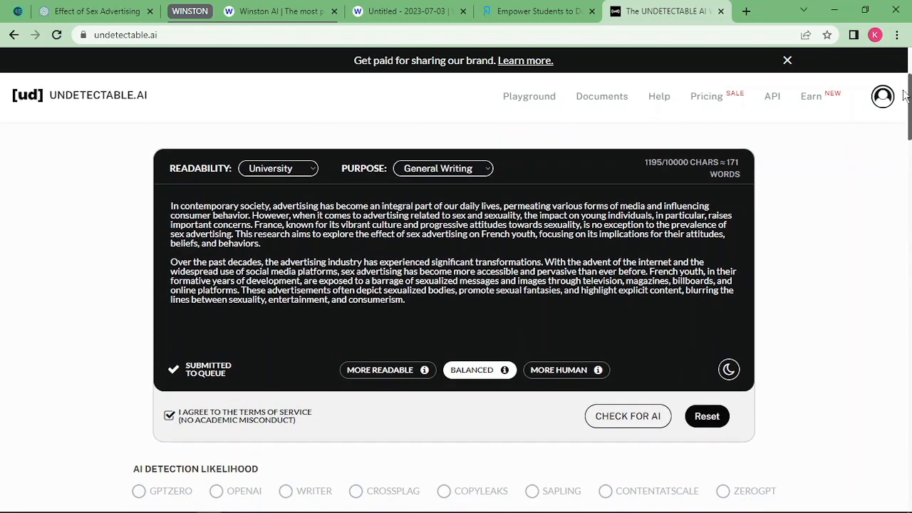
{"action": "scroll", "scroll_direction": "down", "scroll_amount": 3}
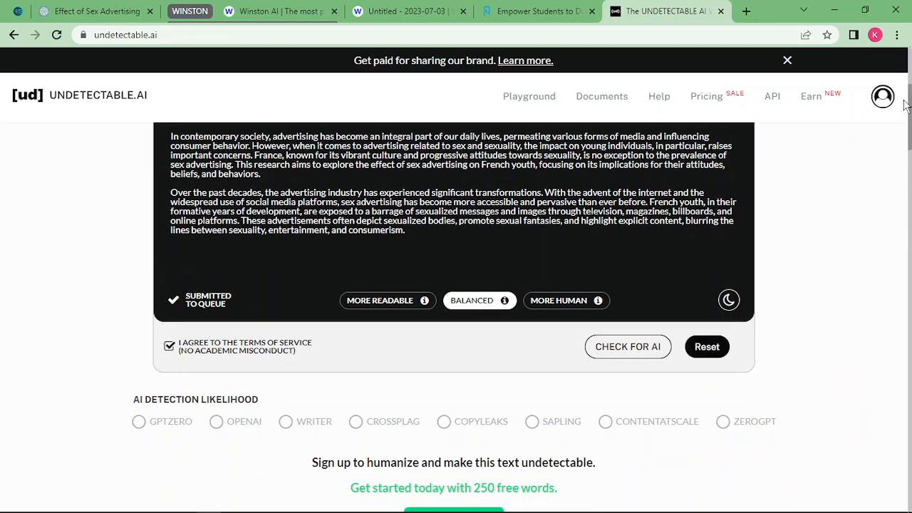